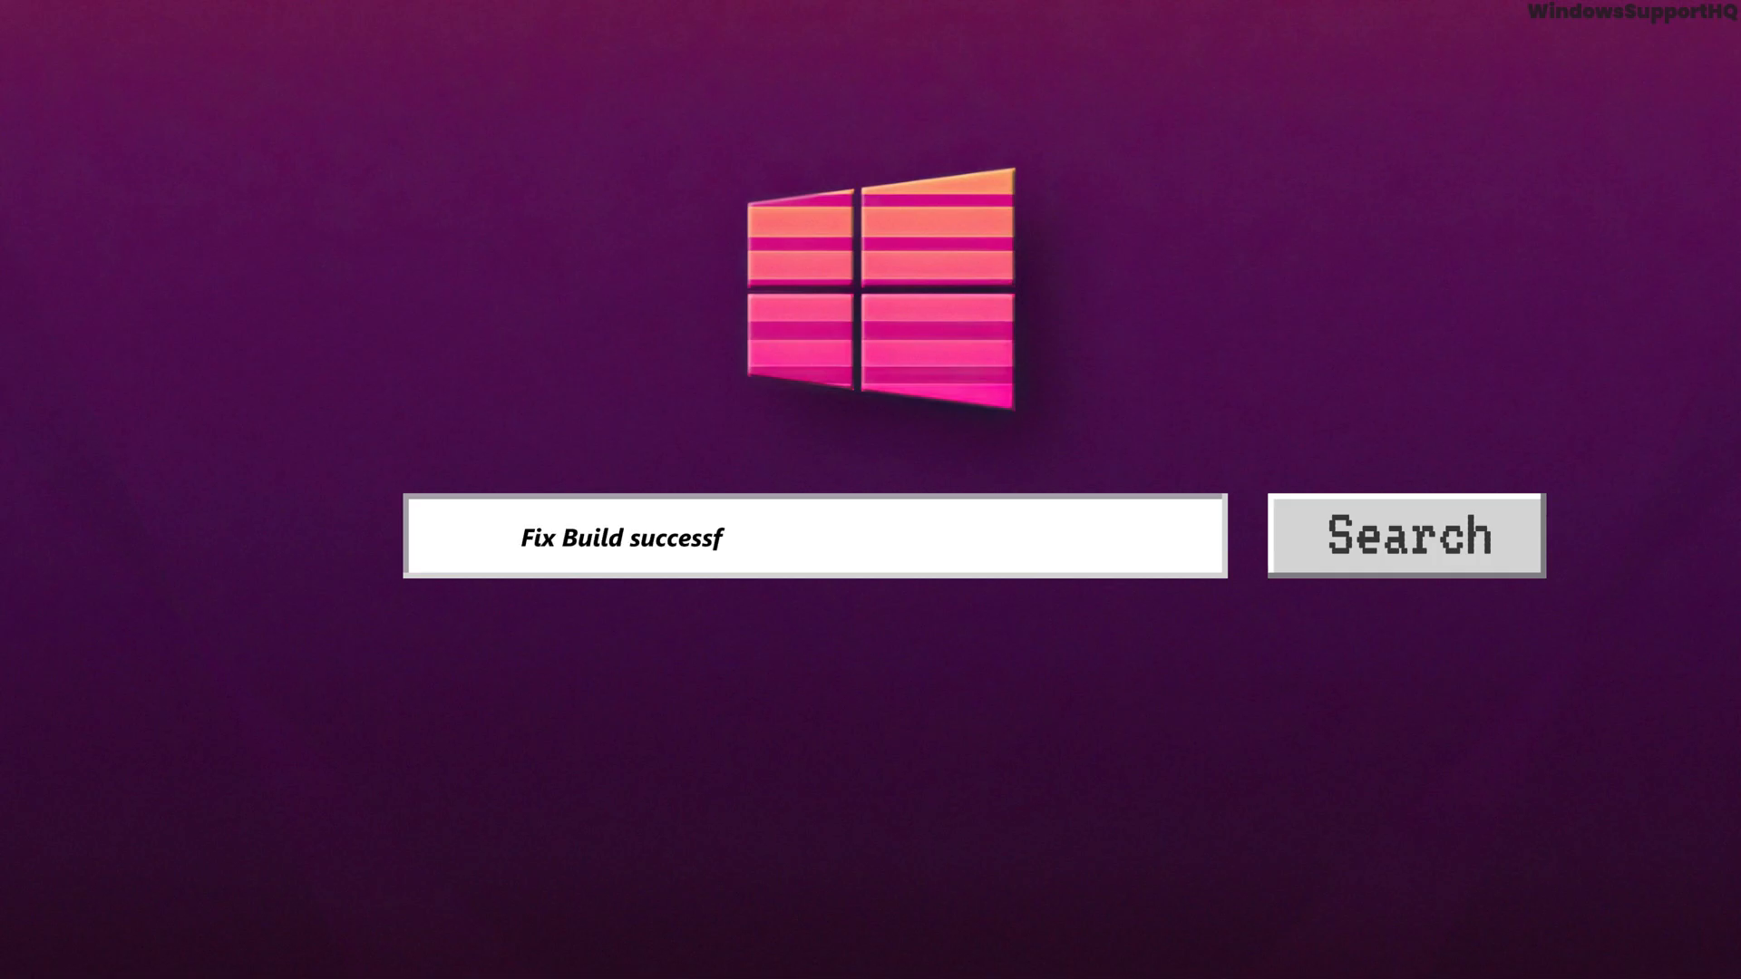
Bring up the NetBeans 'build successful but no output' fix notes and highlight the Method 1 block.
{"action": "type", "text": "ul but no output"}
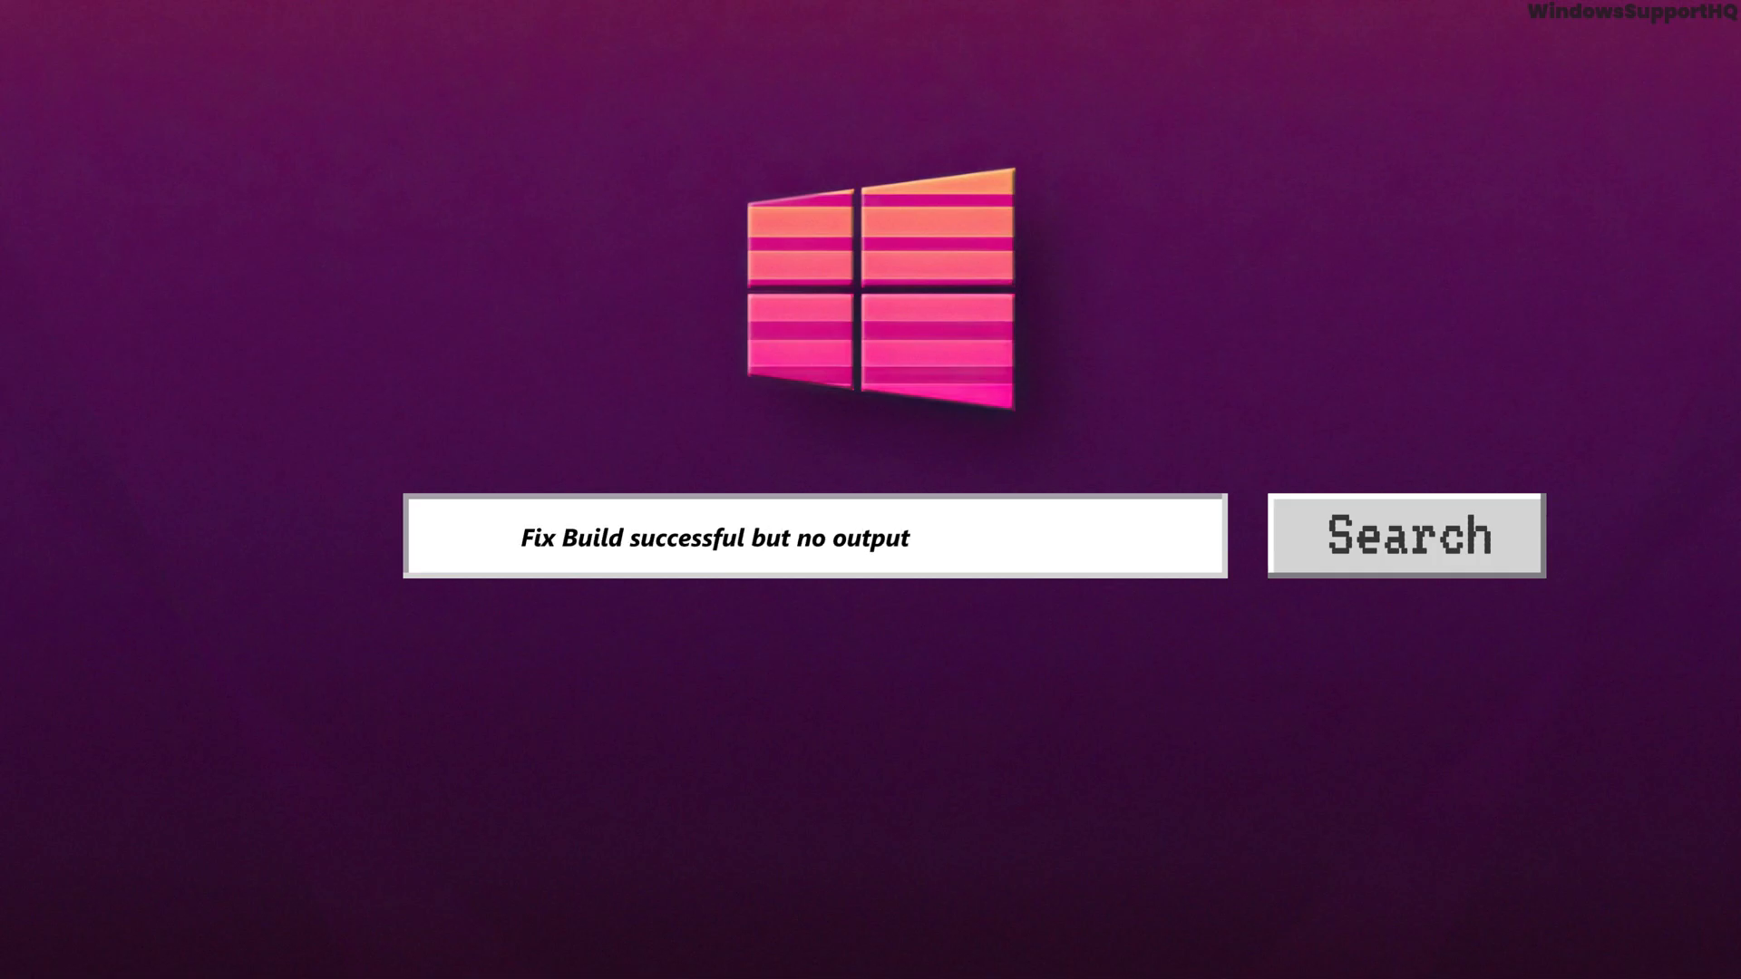
{"action": "type", "text": "on NetBeans IDE"}
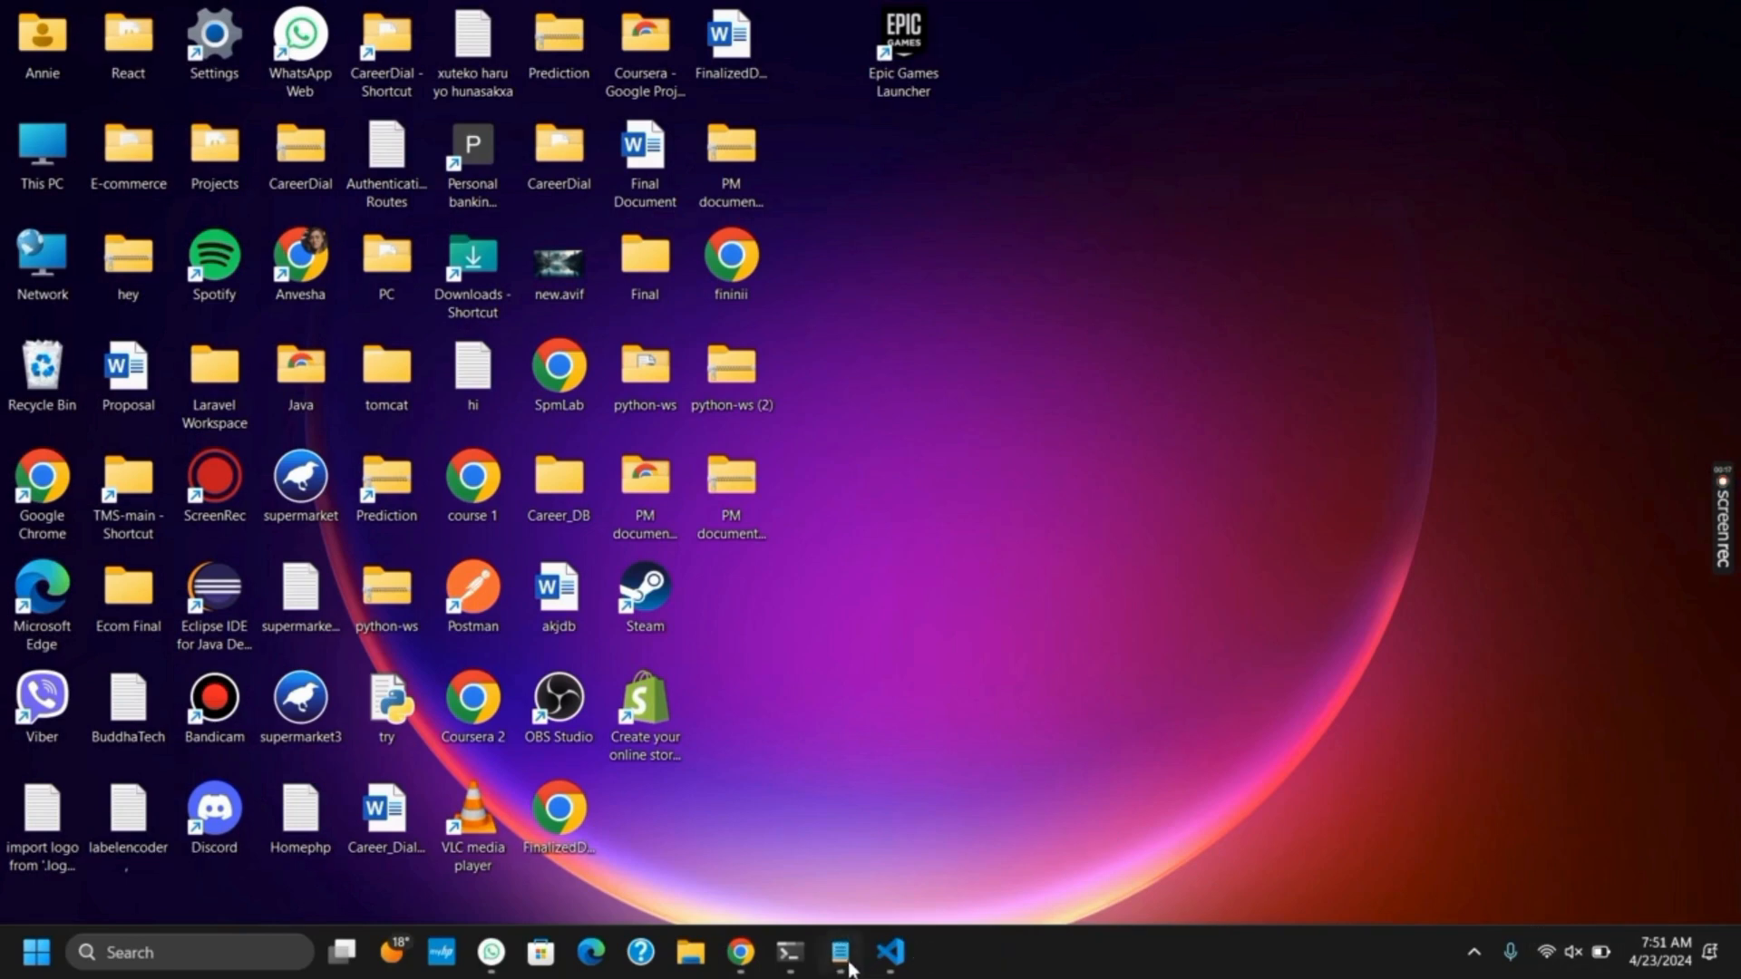
{"action": "left_click", "coordinate": [839, 952]}
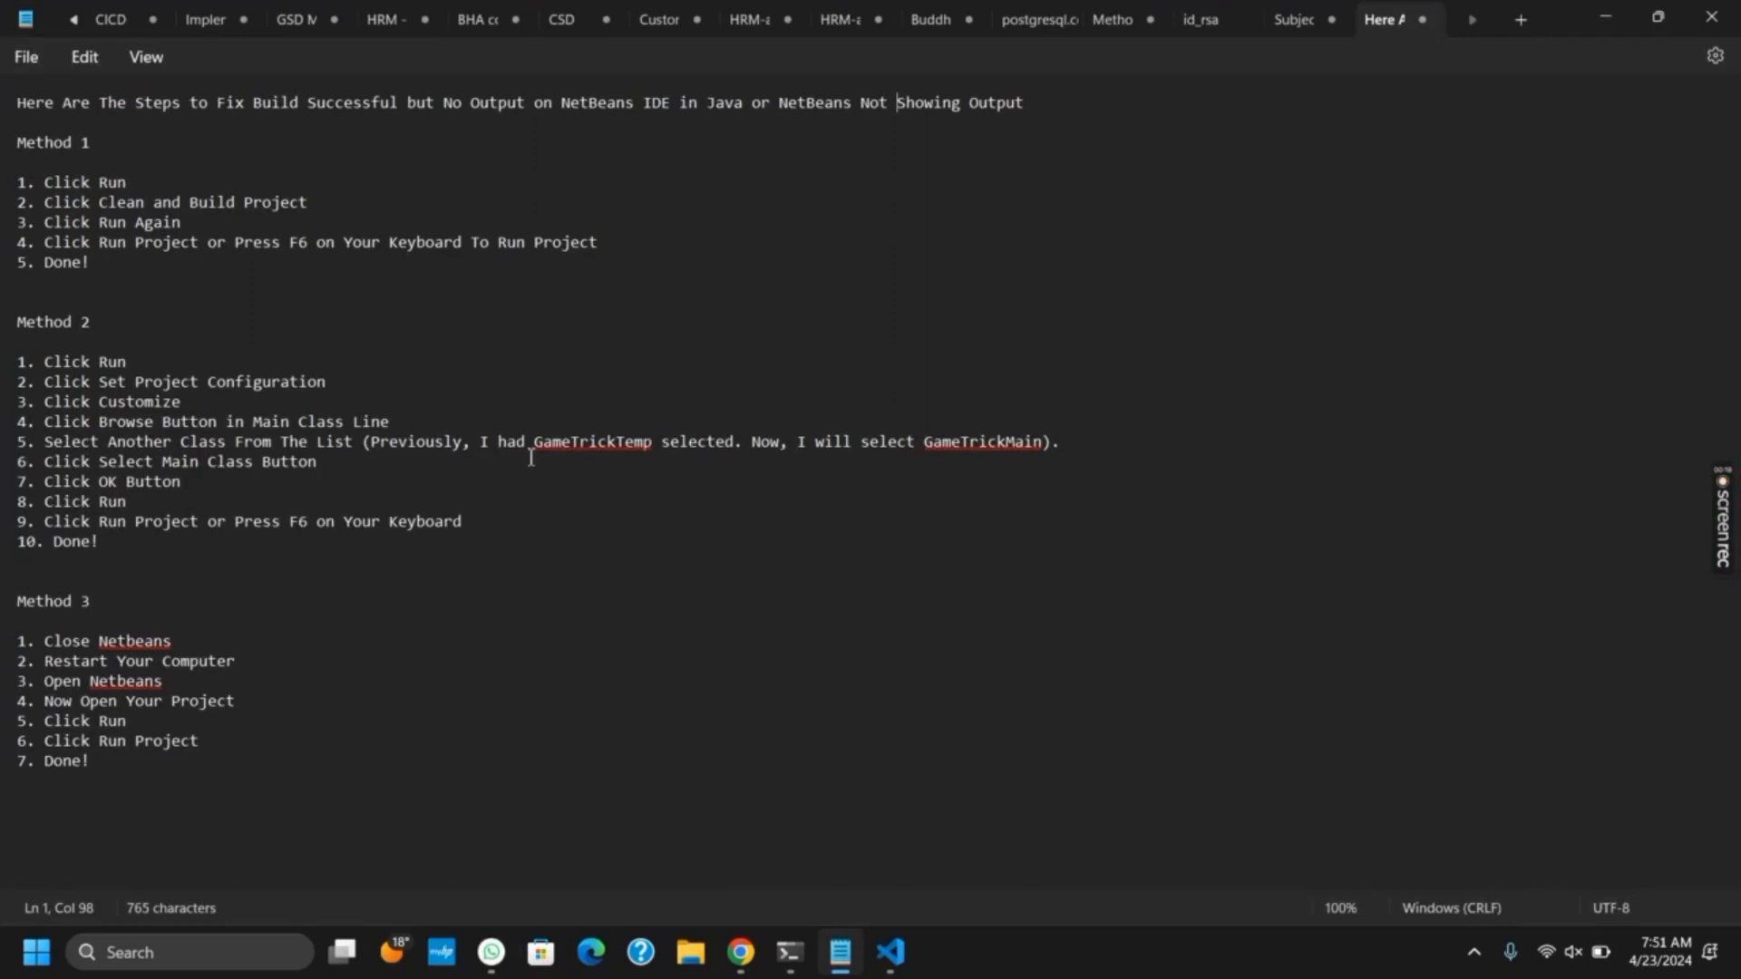
{"action": "left_click_drag", "start_coordinate": [16, 142], "coordinate": [266, 290]}
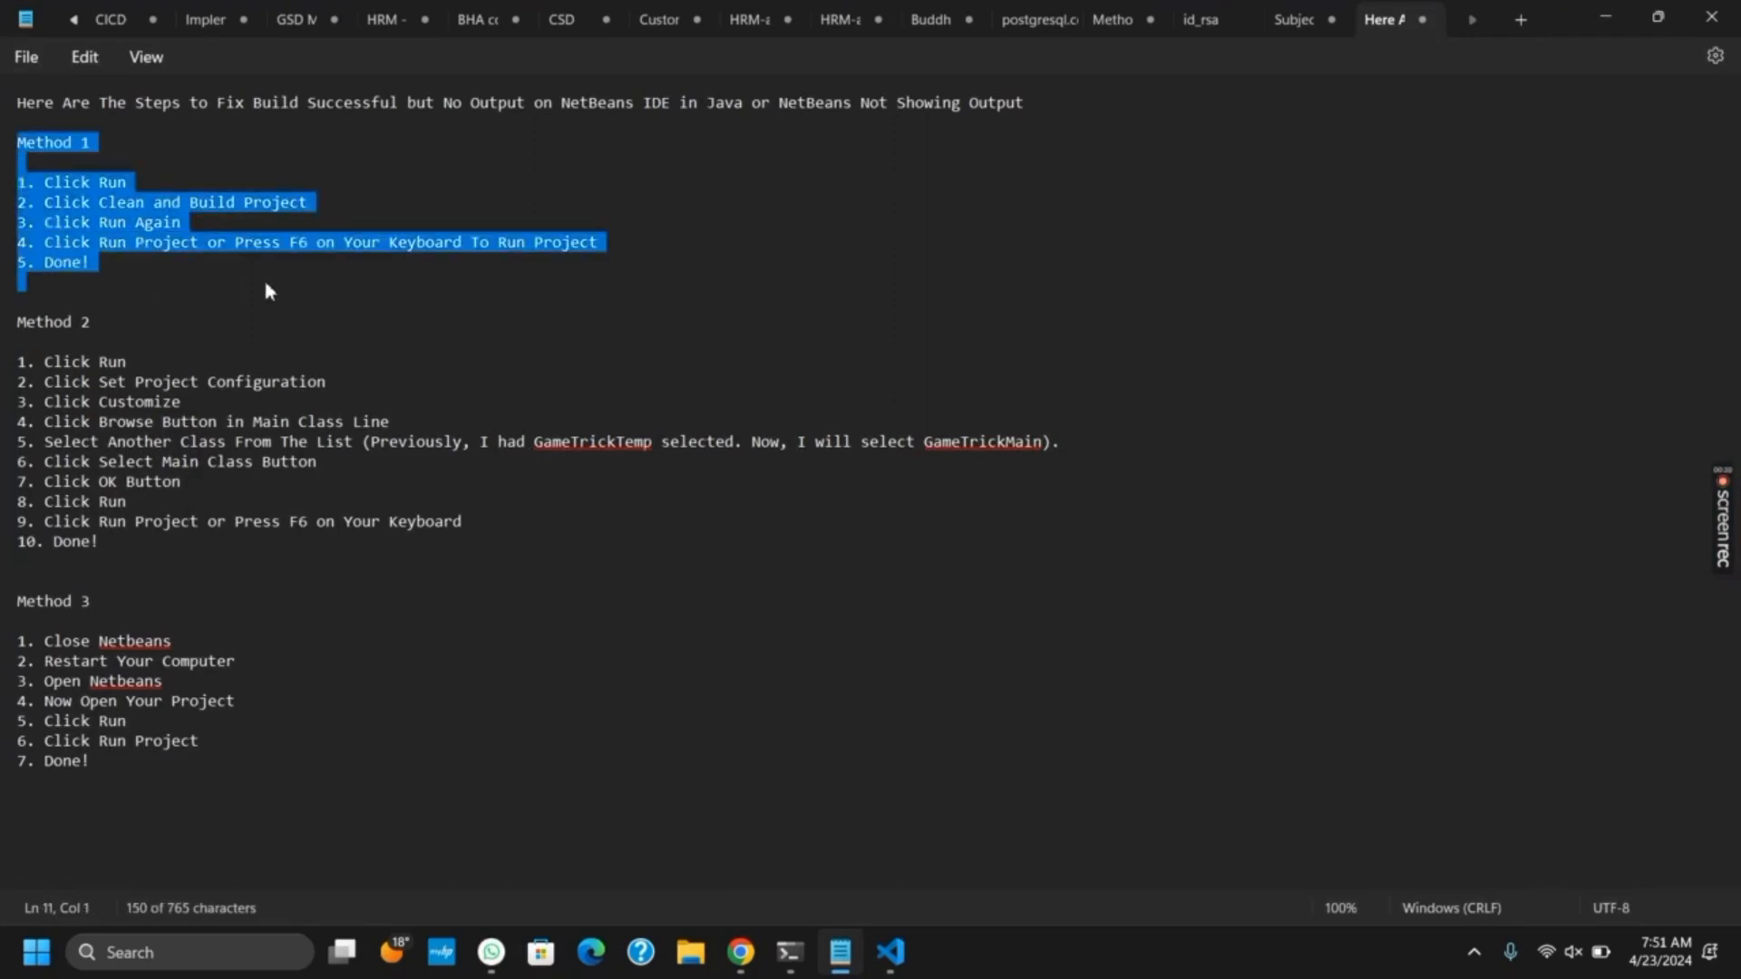
{"action": "mouse_move", "coordinate": [740, 952]}
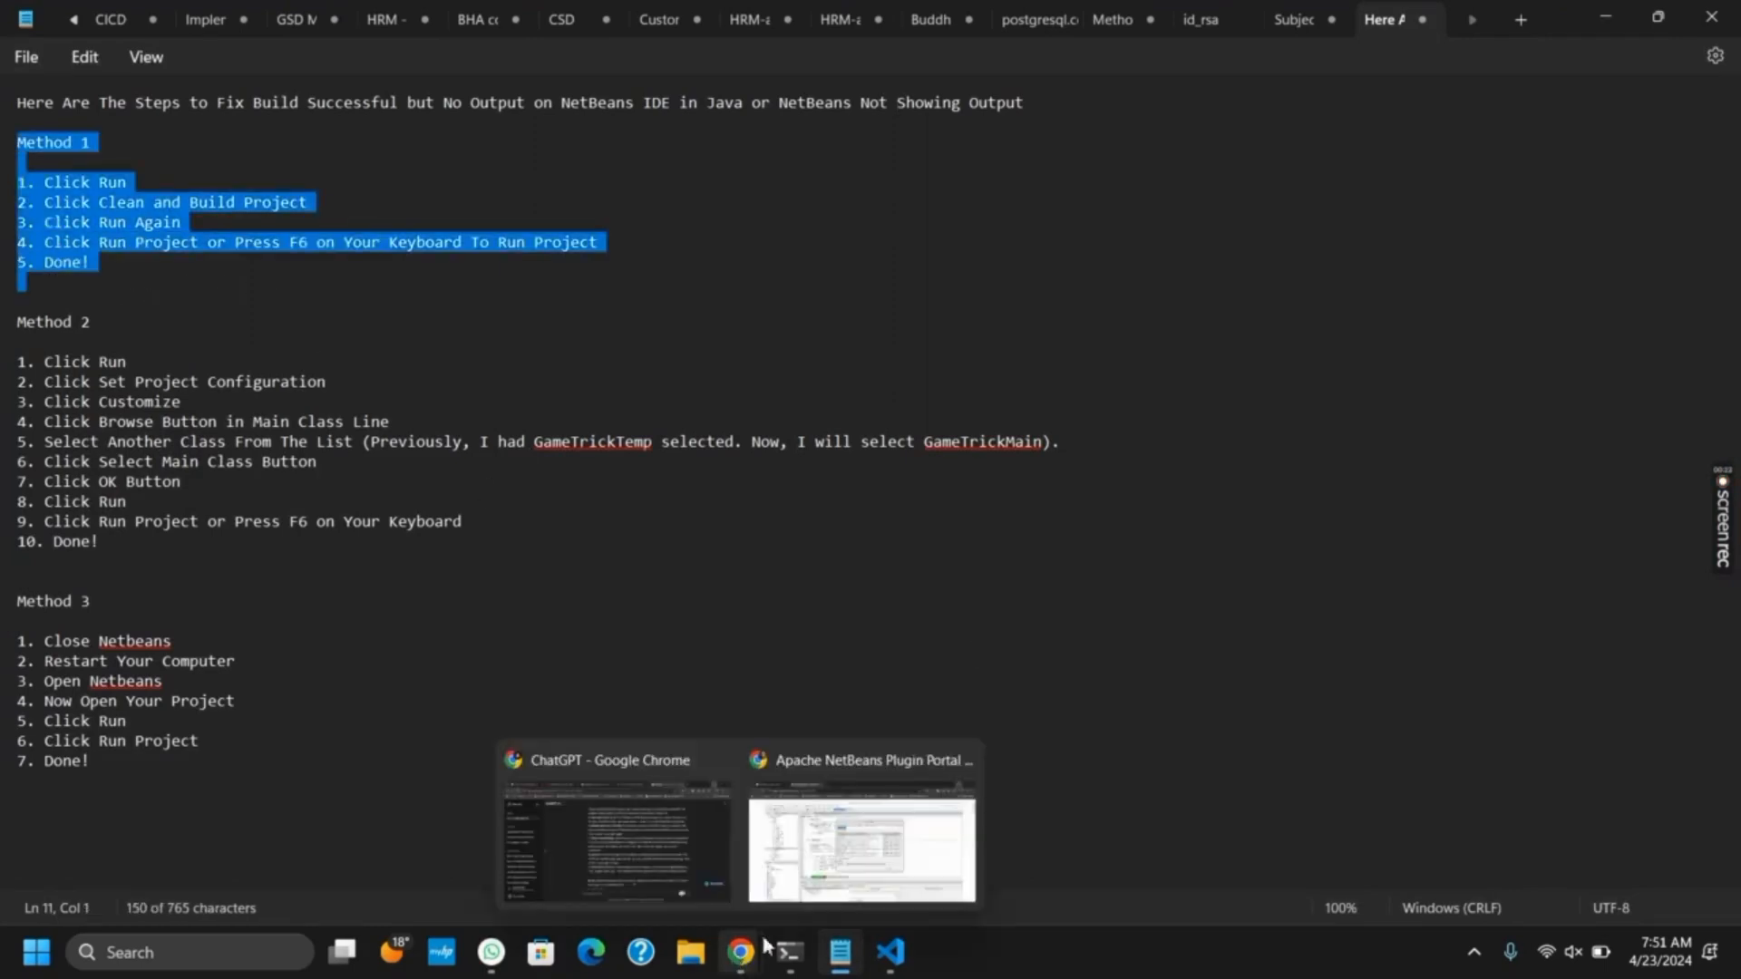
{"action": "left_click", "coordinate": [860, 837]}
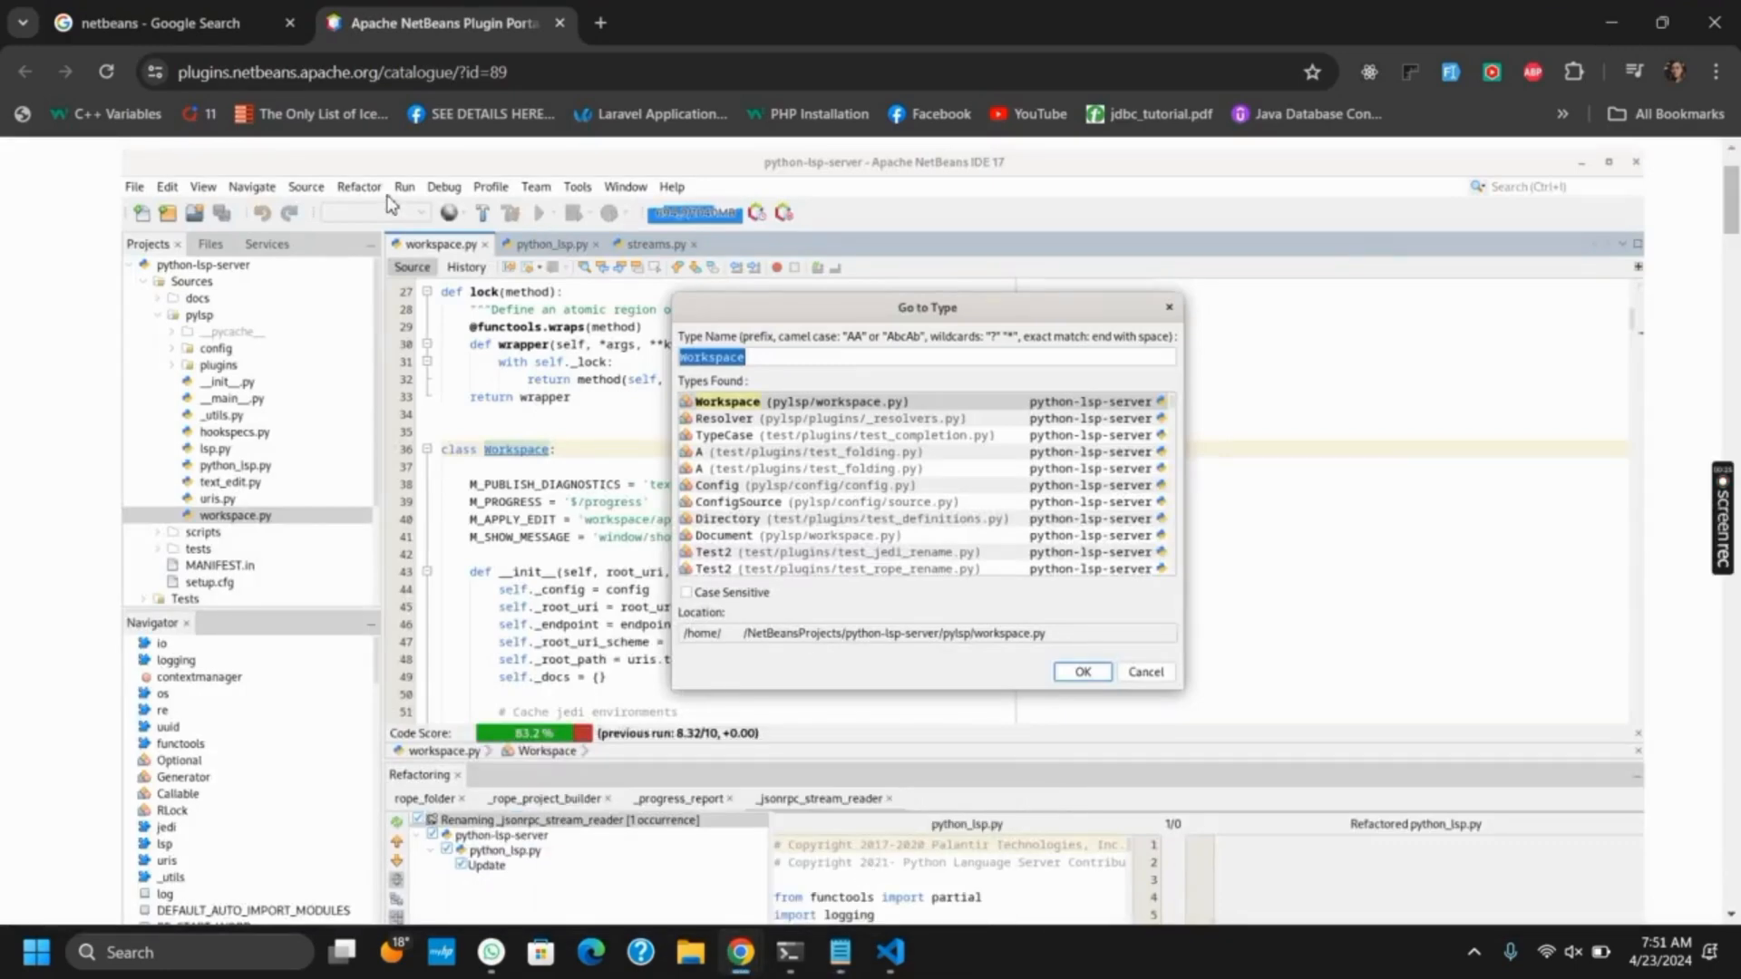
{"action": "mouse_move", "coordinate": [417, 194]}
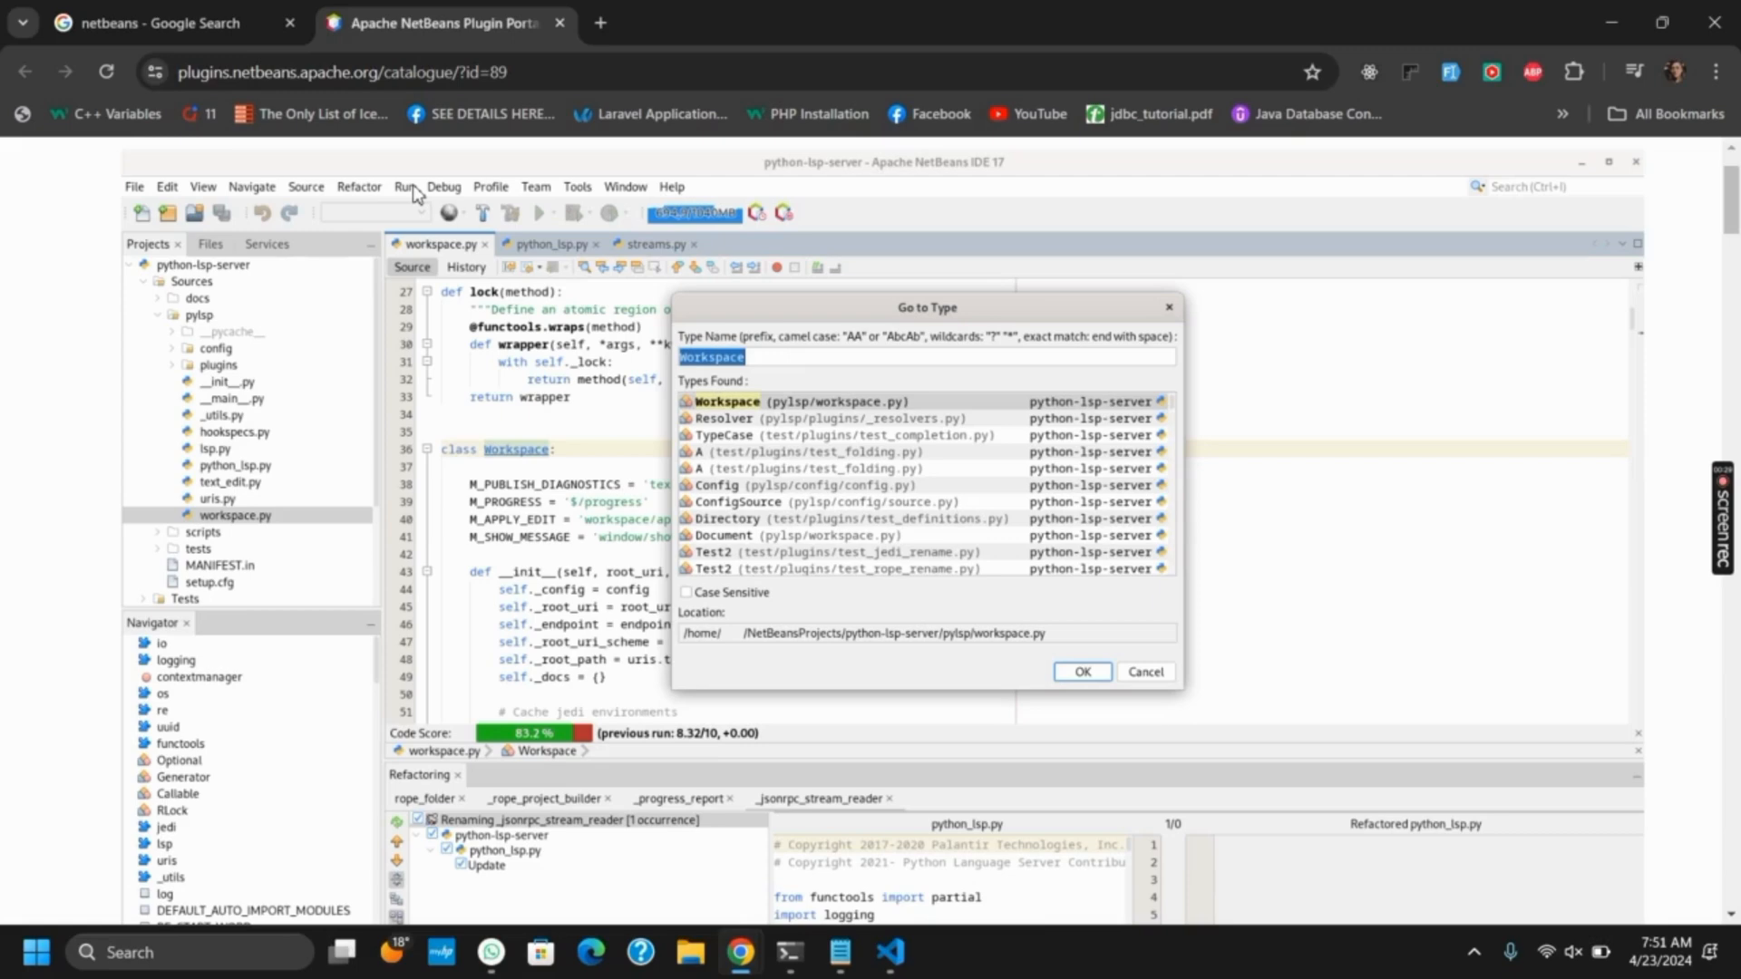
{"action": "mouse_move", "coordinate": [506, 308]}
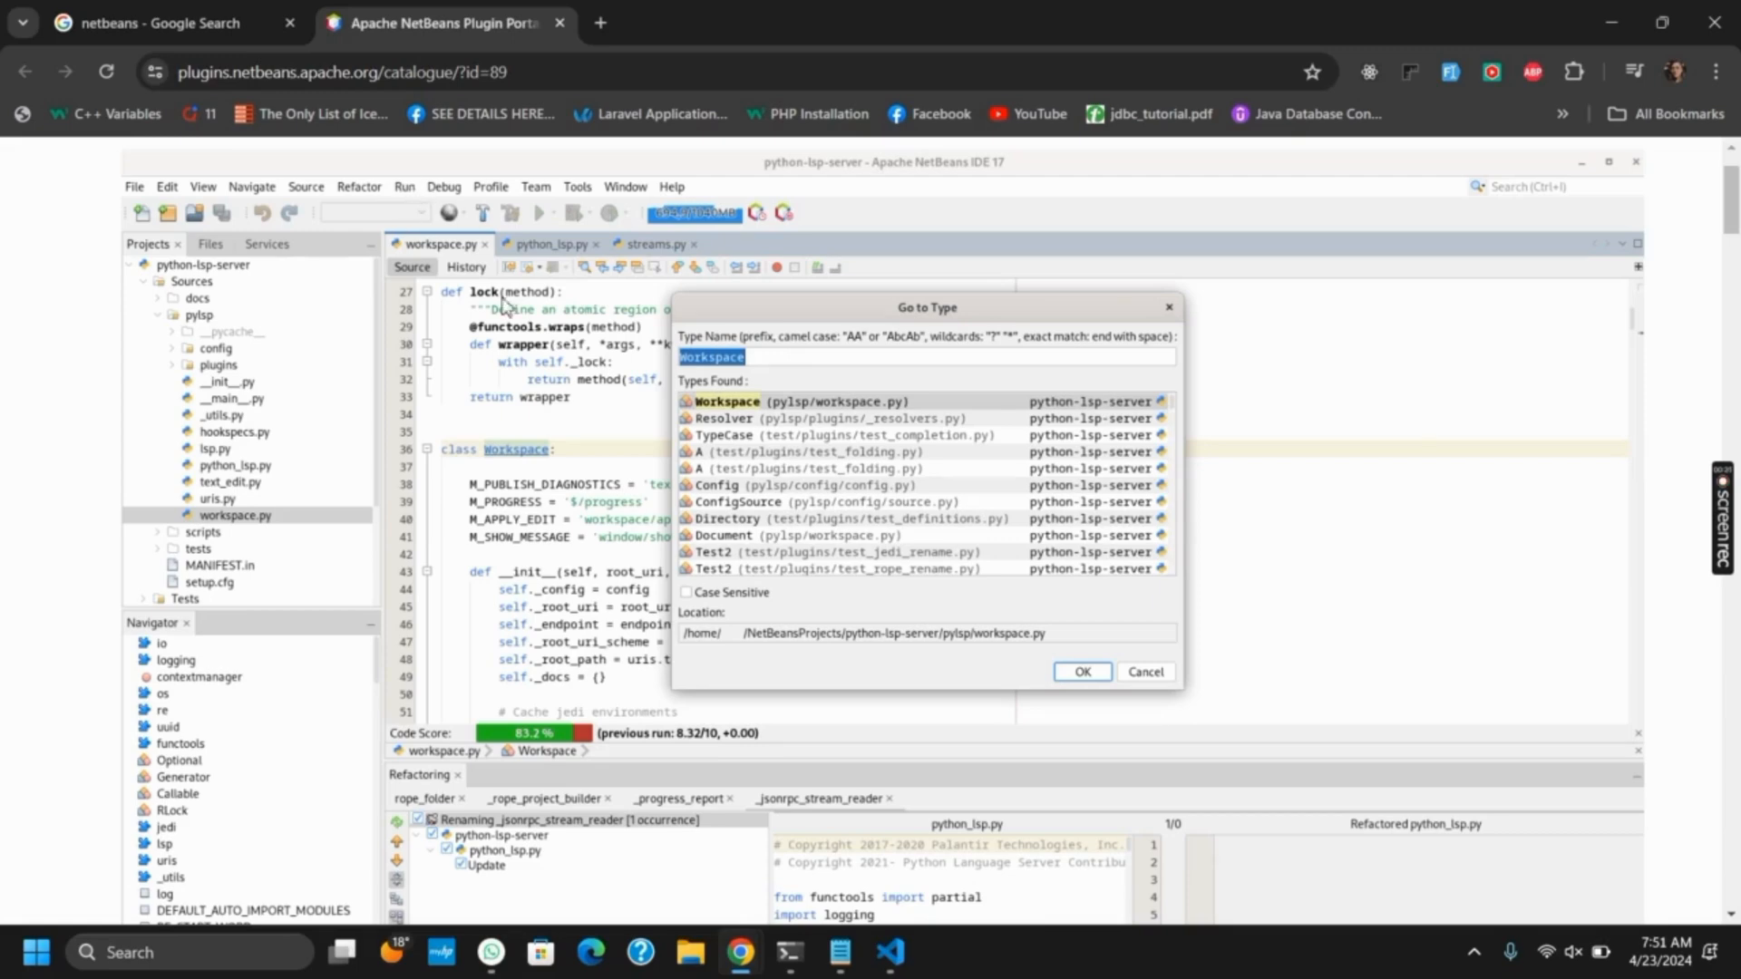
{"action": "left_click", "coordinate": [839, 951]}
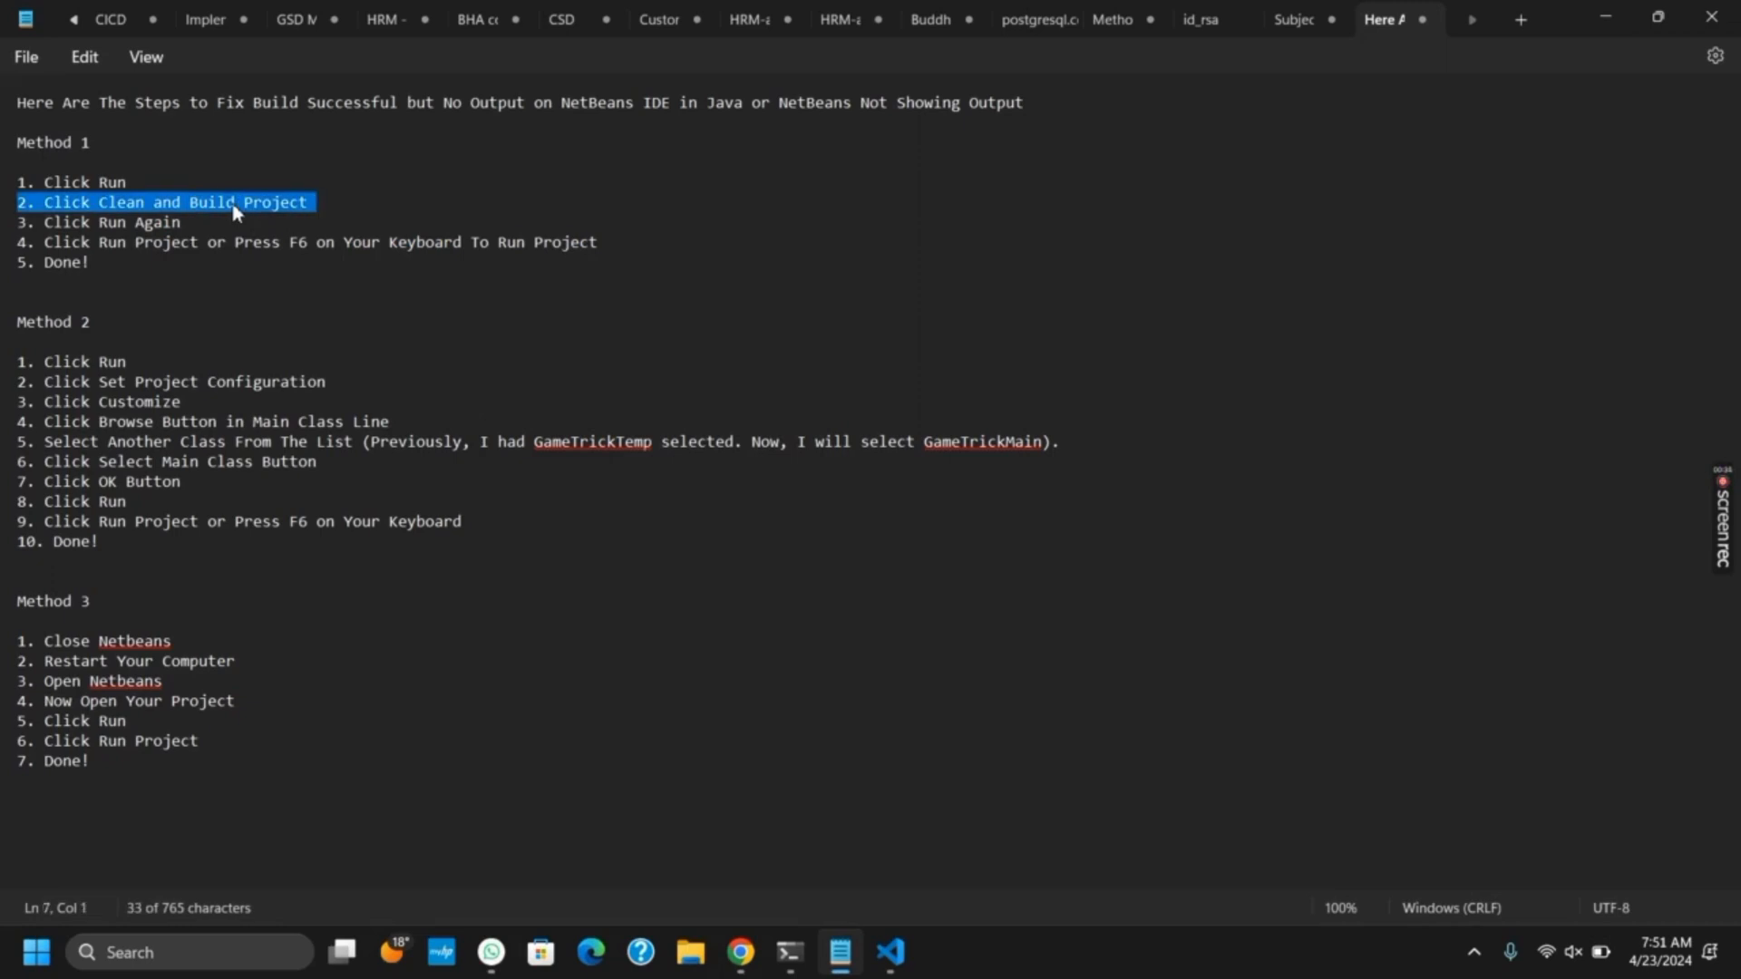
{"action": "double_click", "coordinate": [154, 221]}
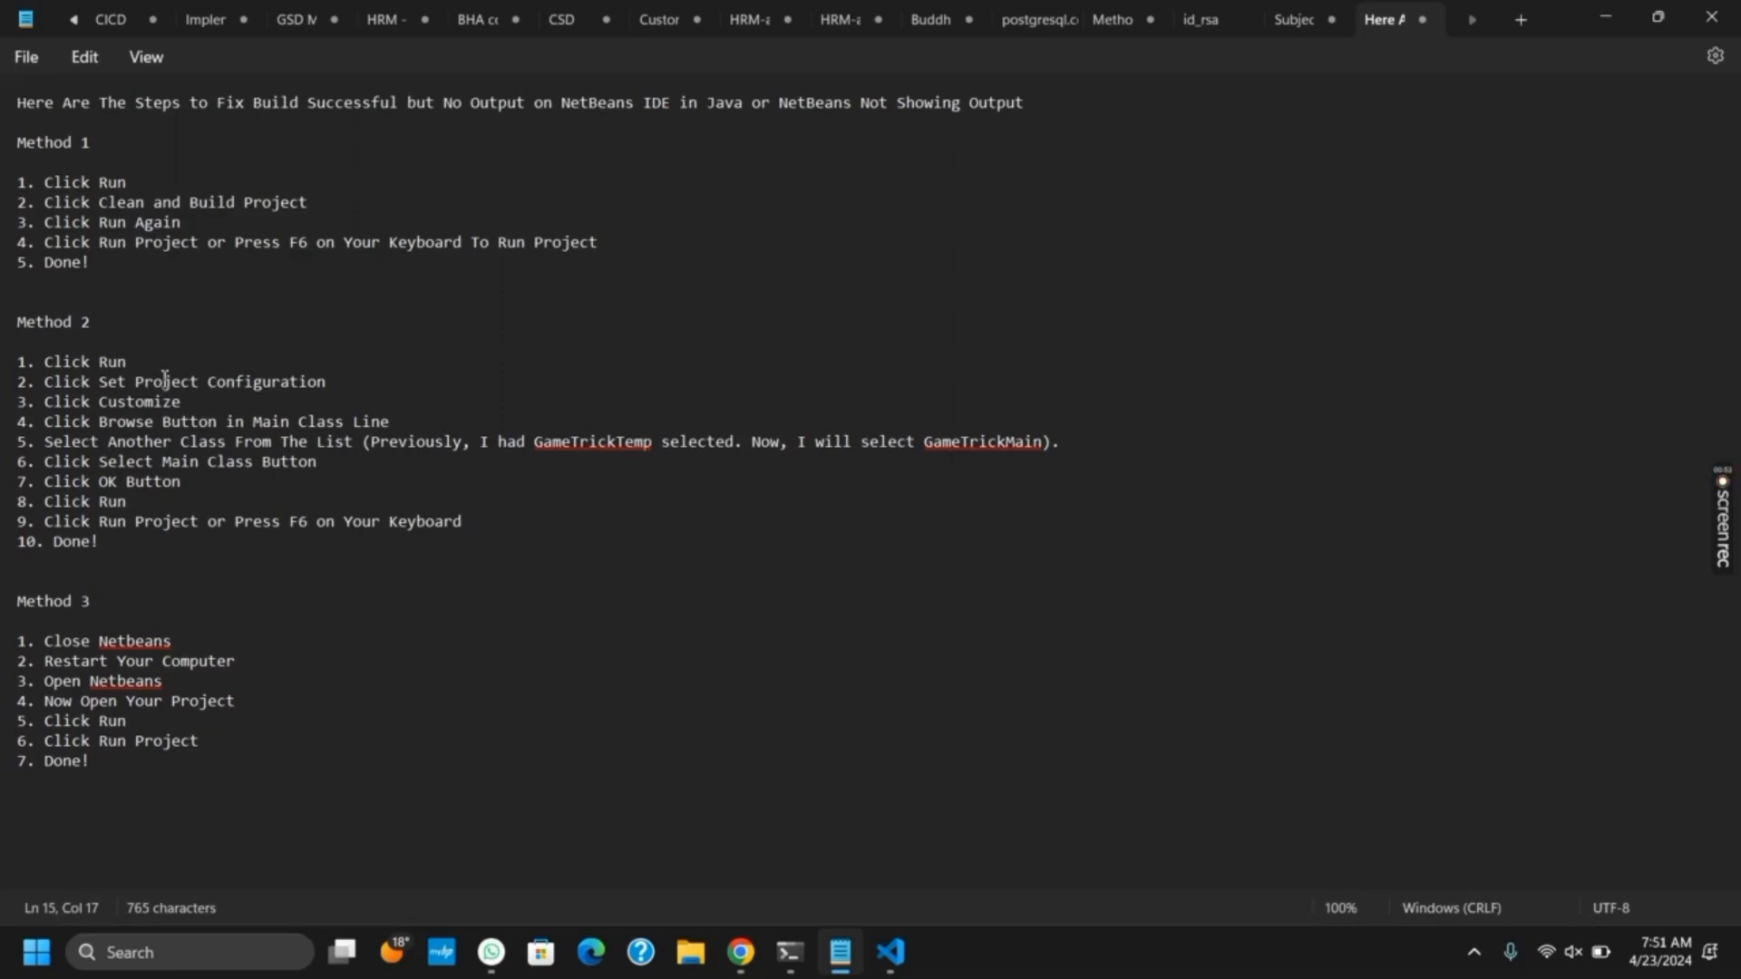
{"action": "left_click", "coordinate": [316, 463]}
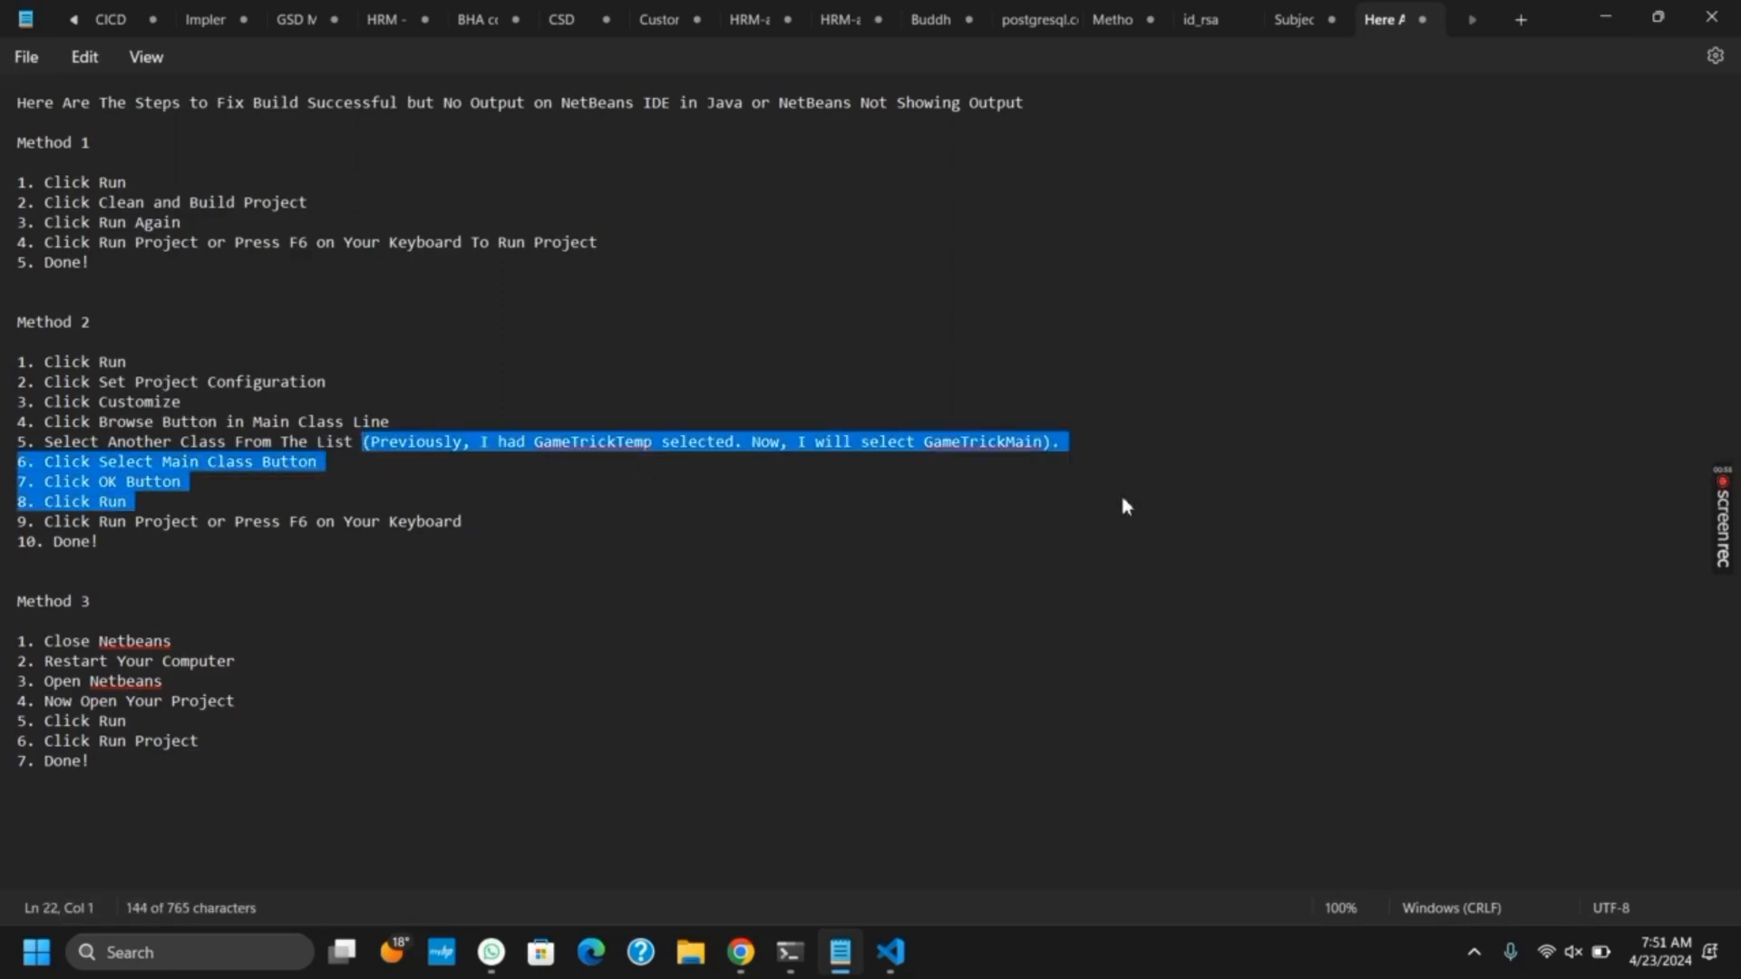
{"action": "left_click", "coordinate": [662, 555]}
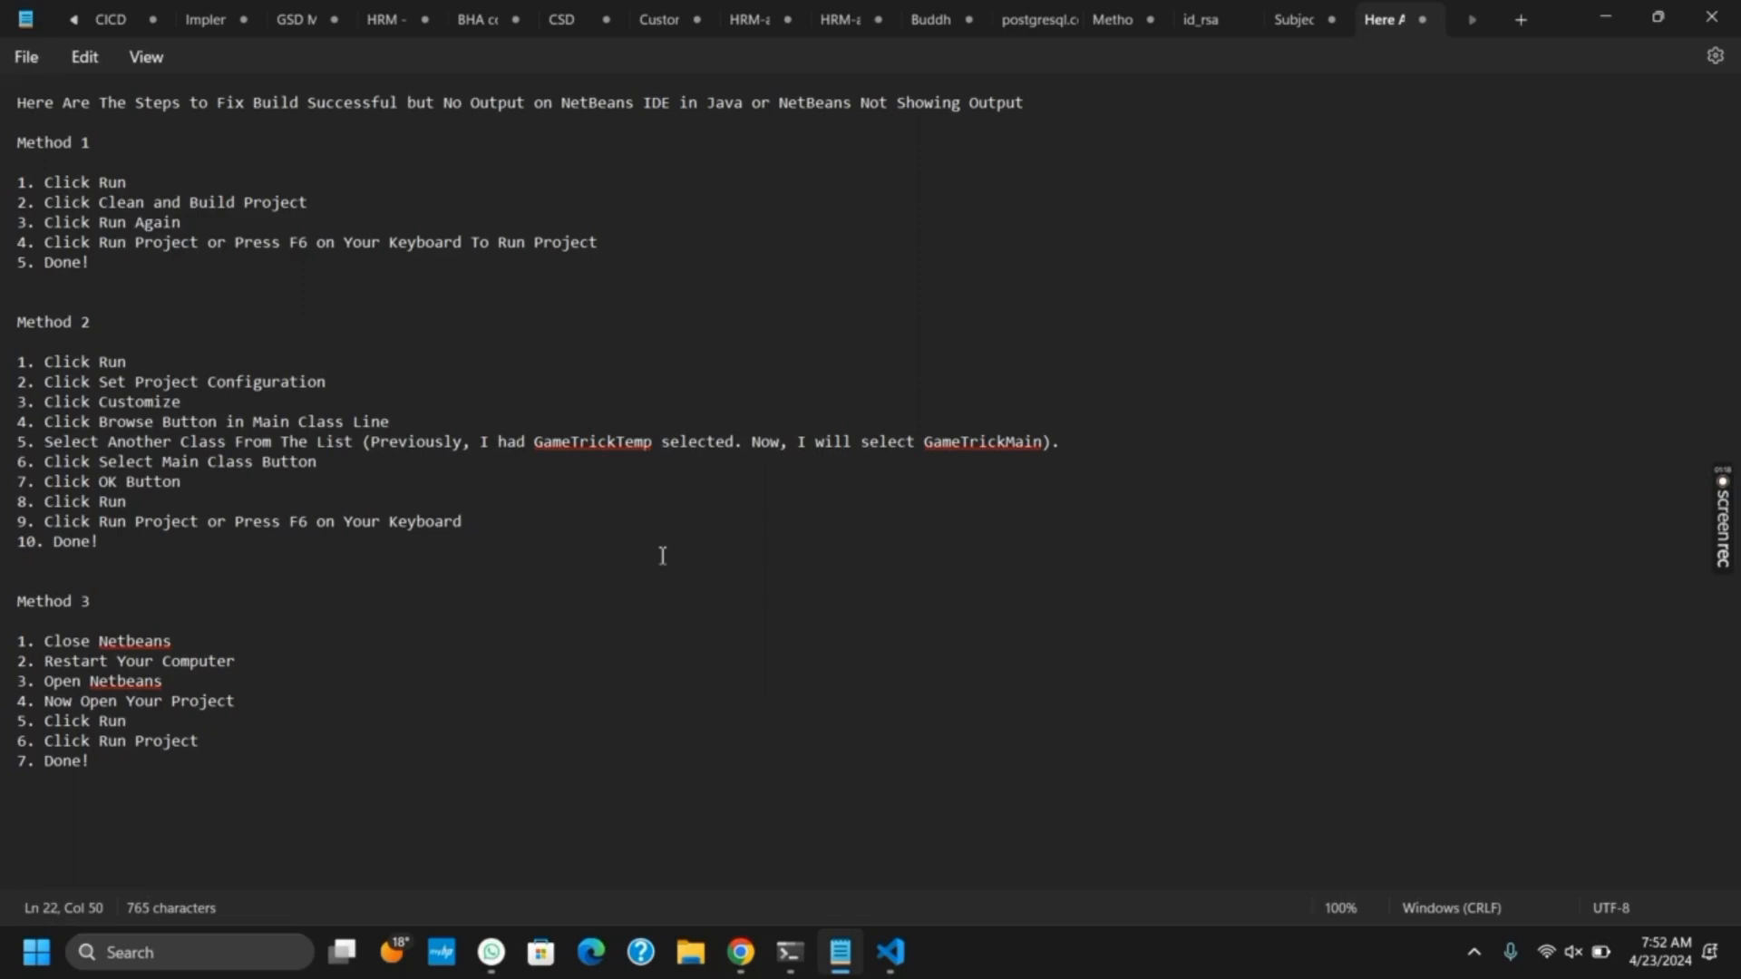
{"action": "mouse_move", "coordinate": [1728, 522]}
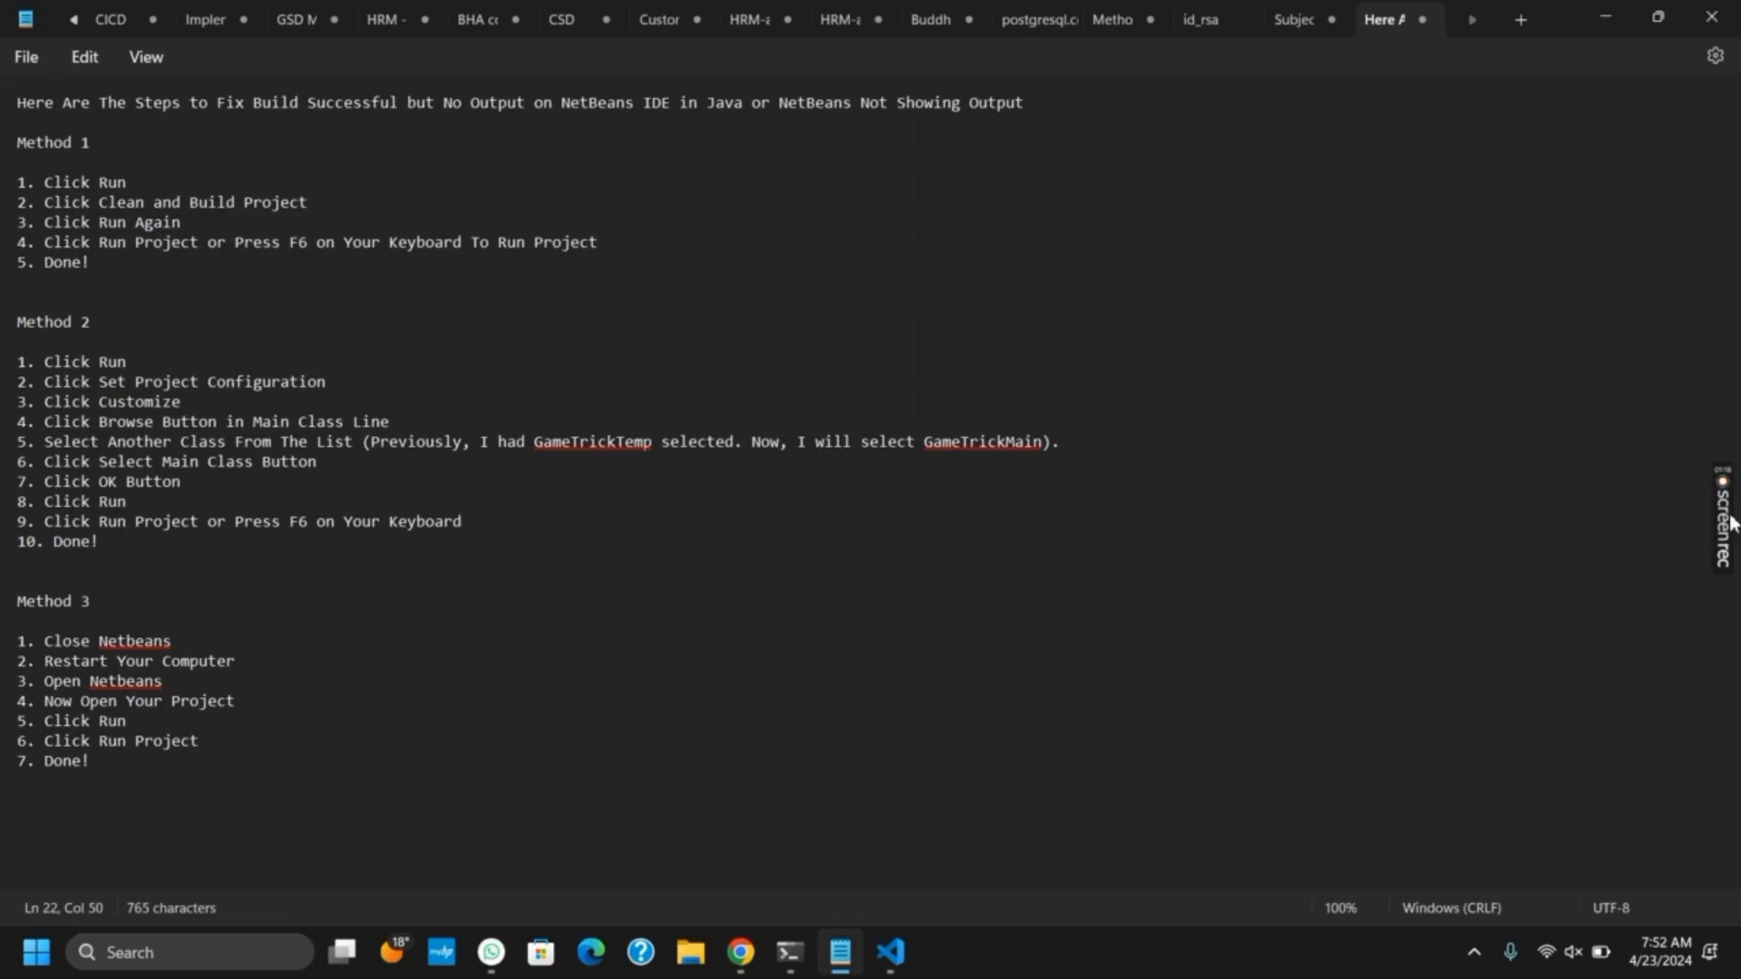
{"action": "mouse_move", "coordinate": [1724, 524]}
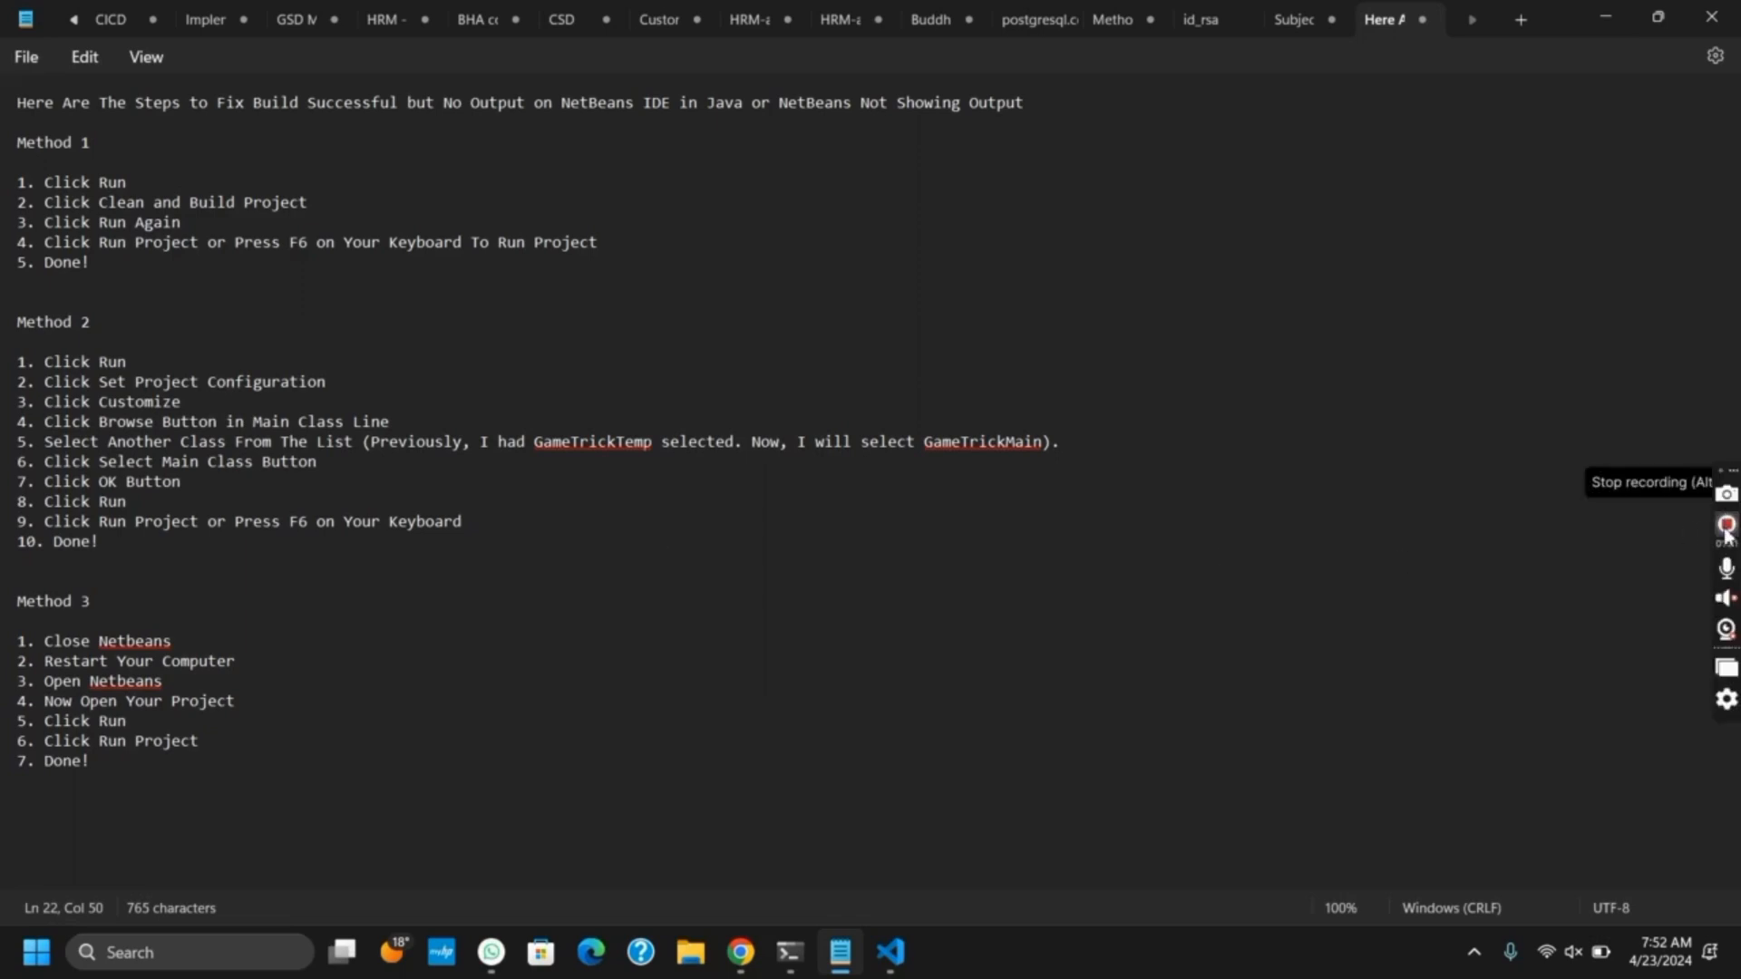